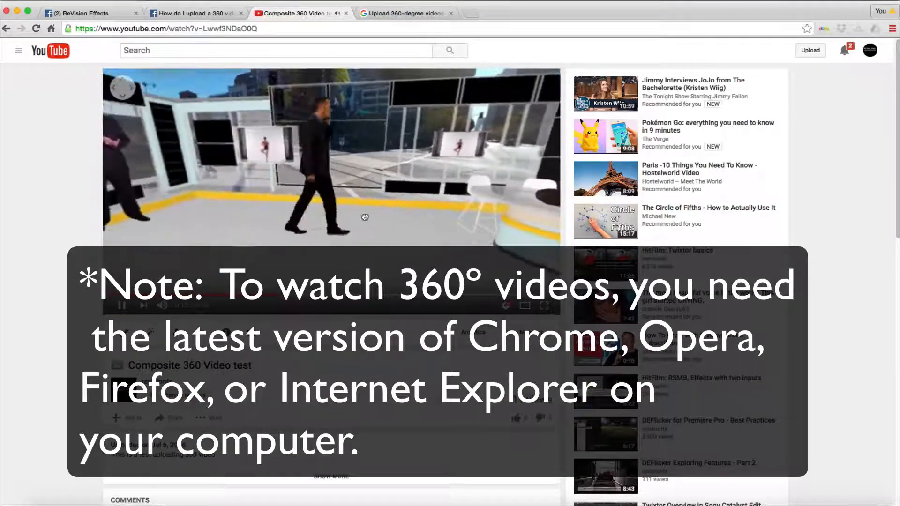
Pan around the 360° scene of the Composite test video, then search Google for '360 degree videos'.
{"action": "left_click_drag", "start_coordinate": [364, 217], "coordinate": [343, 207]}
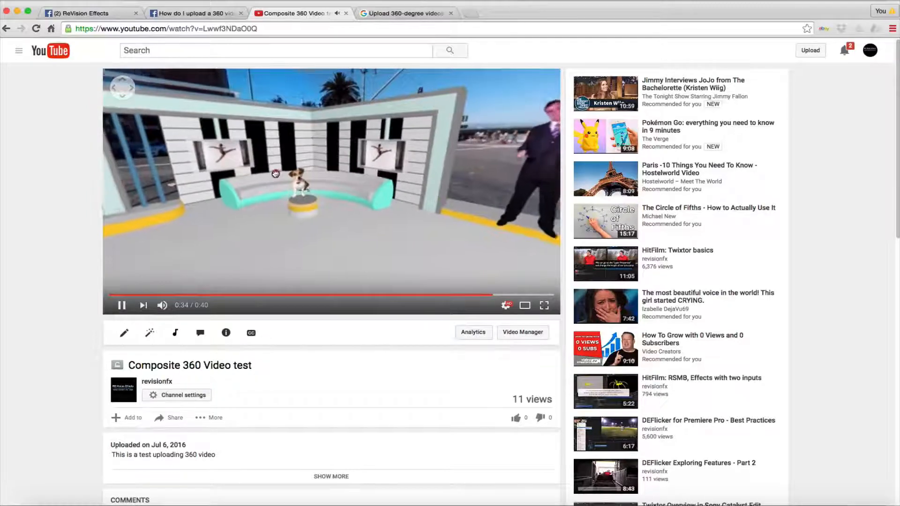
{"action": "left_click", "coordinate": [86, 13]}
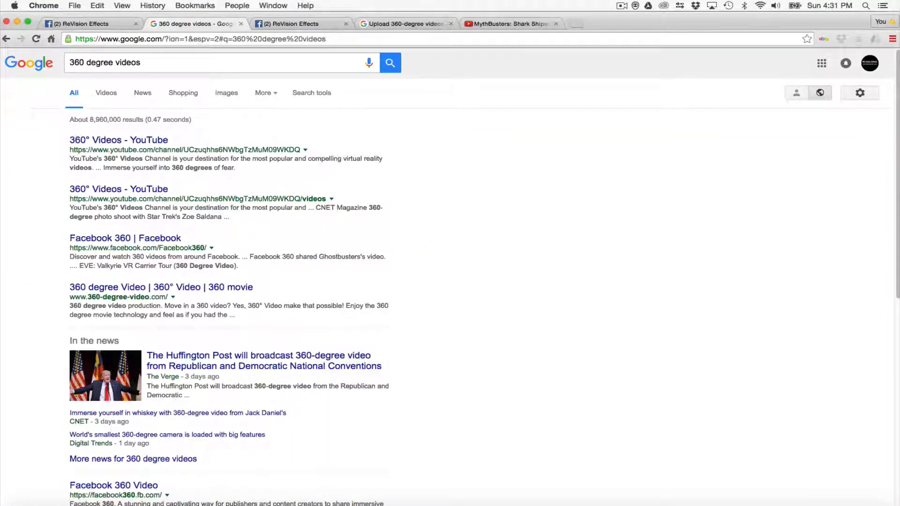
From the 360 degree videos results, start the MythBusters: Shark Shipwreck 360 video on YouTube.
{"action": "scroll", "scroll_direction": "down", "scroll_amount": 3}
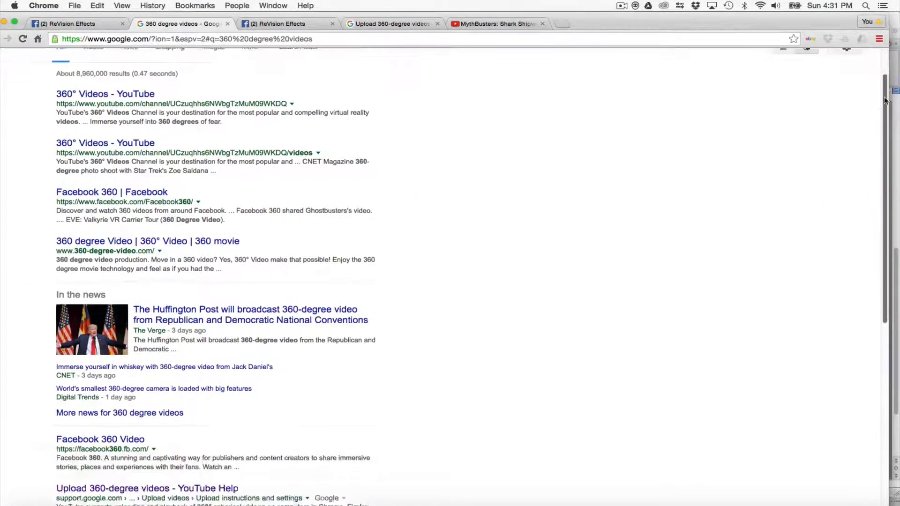
{"action": "left_click", "coordinate": [92, 92]}
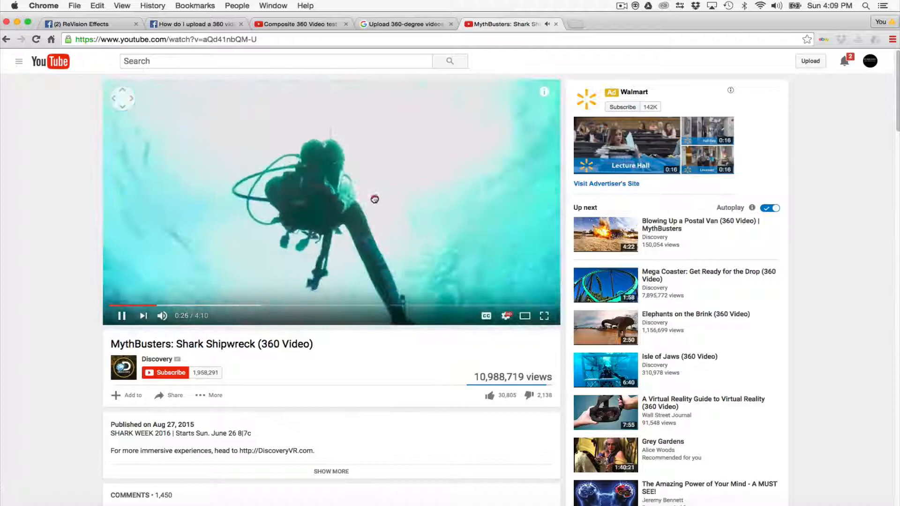
Read 'Step 1: Create the video' in YouTube Help's Upload 360-degree videos article.
{"action": "left_click", "coordinate": [404, 24]}
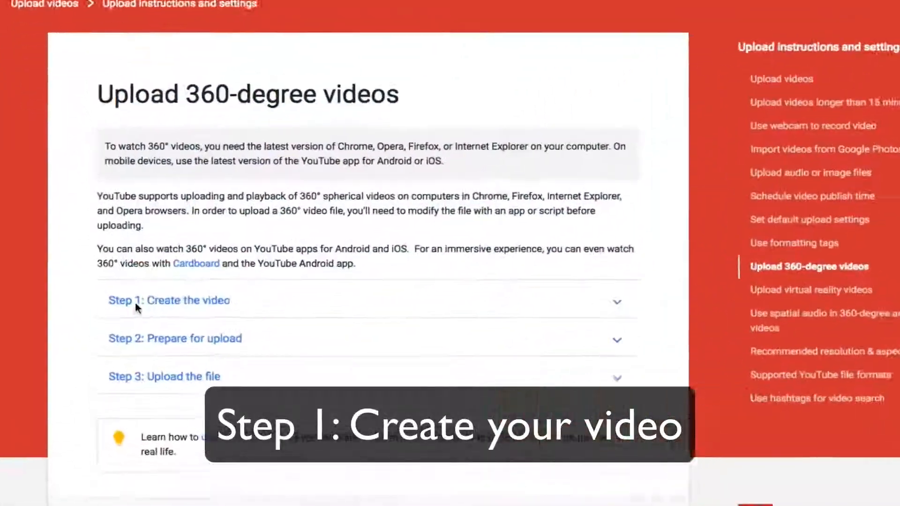
{"action": "left_click", "coordinate": [168, 300]}
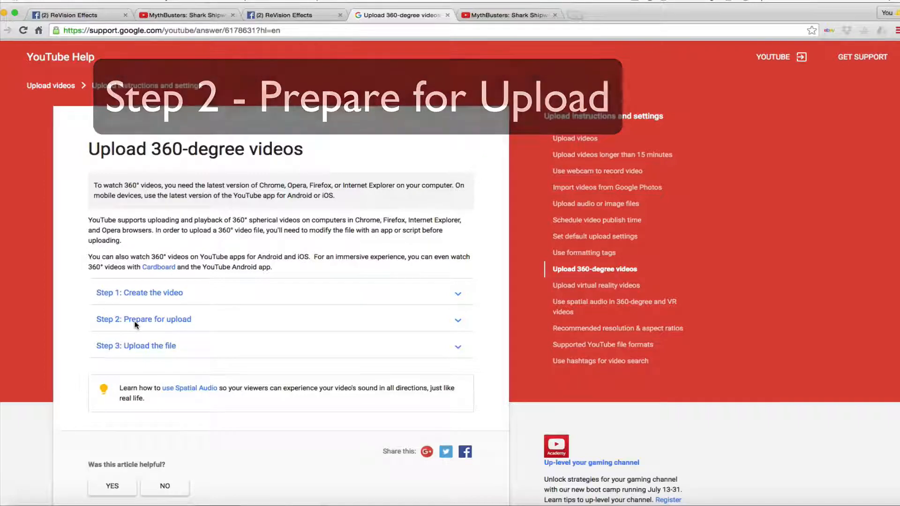
Expand 'Step 2: Prepare for upload' to see the 360 Video Metadata app instructions.
{"action": "left_click", "coordinate": [143, 319]}
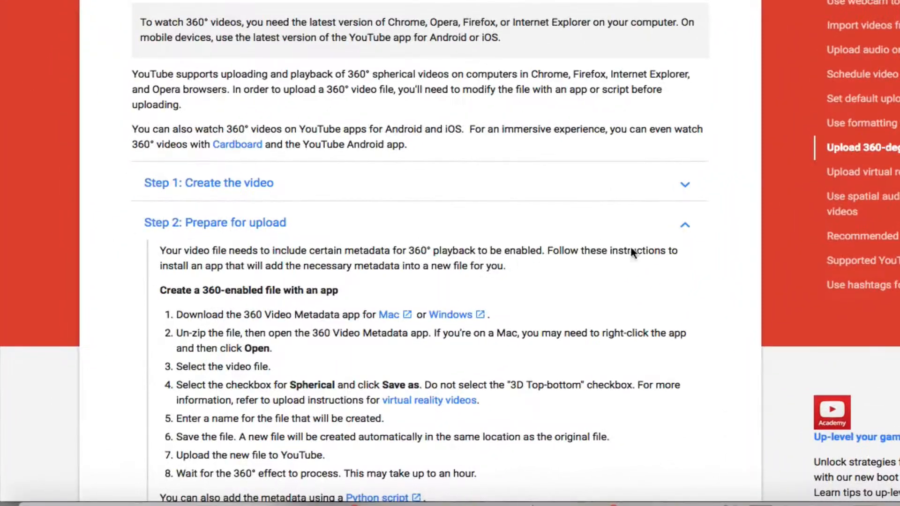
{"action": "mouse_move", "coordinate": [635, 281]}
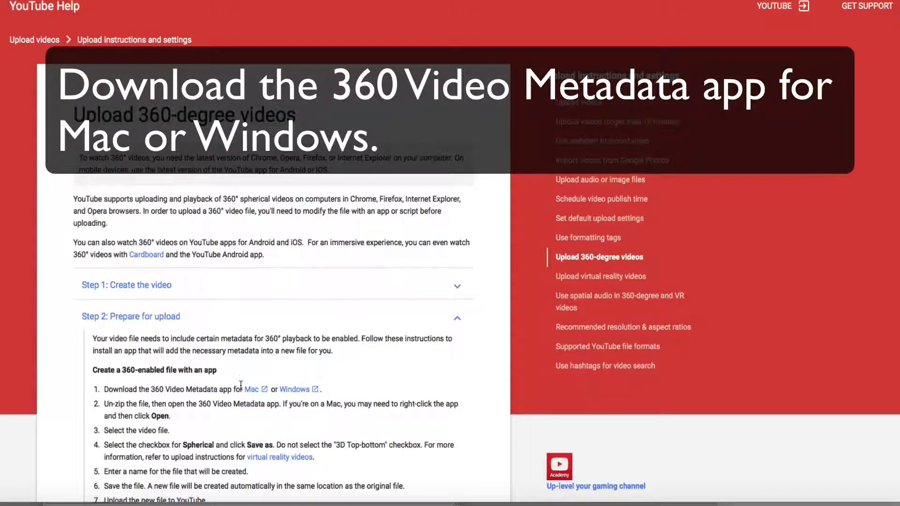
{"action": "mouse_move", "coordinate": [254, 381]}
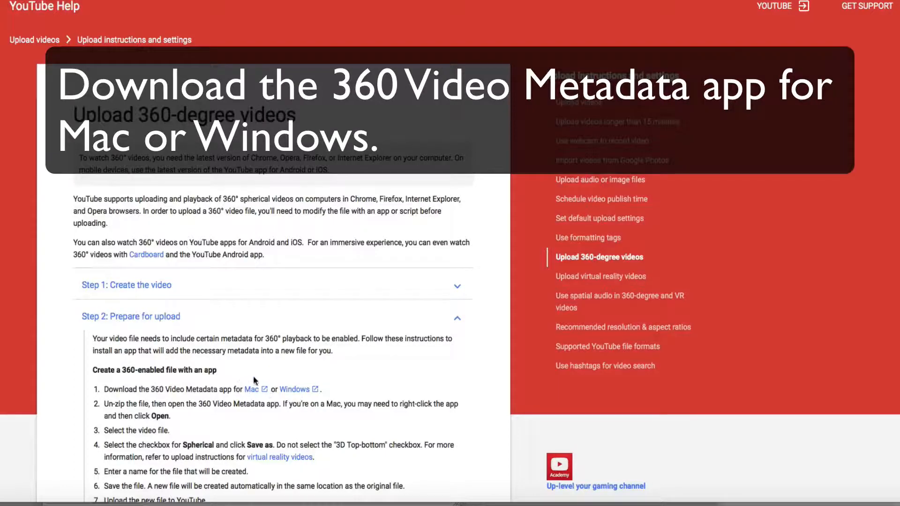
{"action": "mouse_move", "coordinate": [276, 383]}
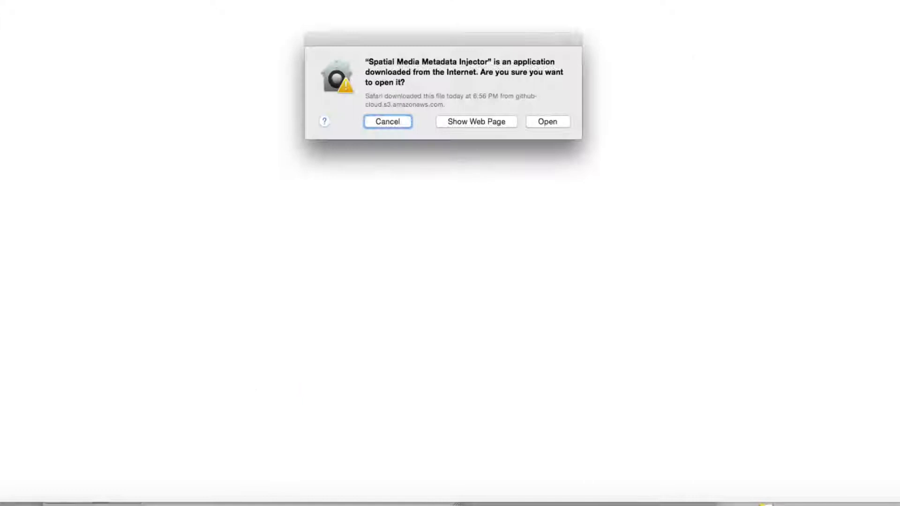
Inject spherical 360 metadata into Composite.mp4 and save it as Composite_injected3.mp4.
{"action": "left_click", "coordinate": [547, 121]}
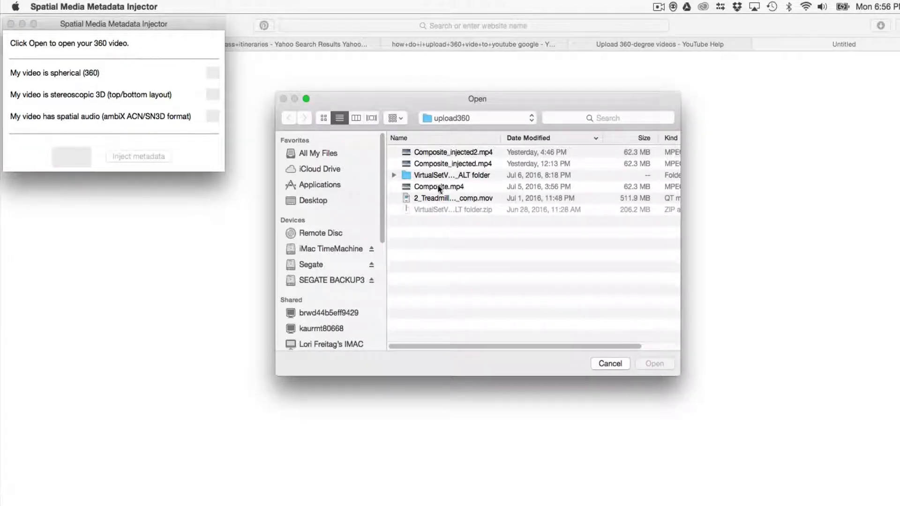
{"action": "left_click", "coordinate": [654, 363]}
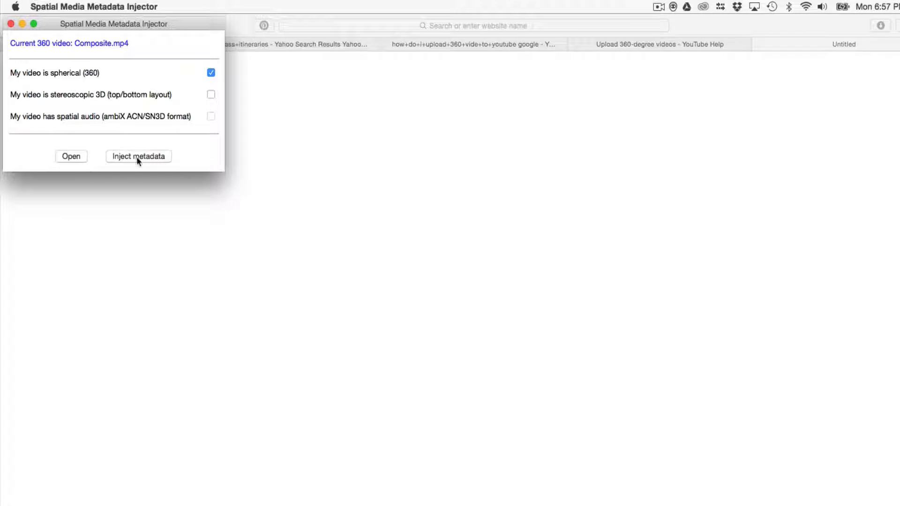
{"action": "left_click", "coordinate": [138, 156]}
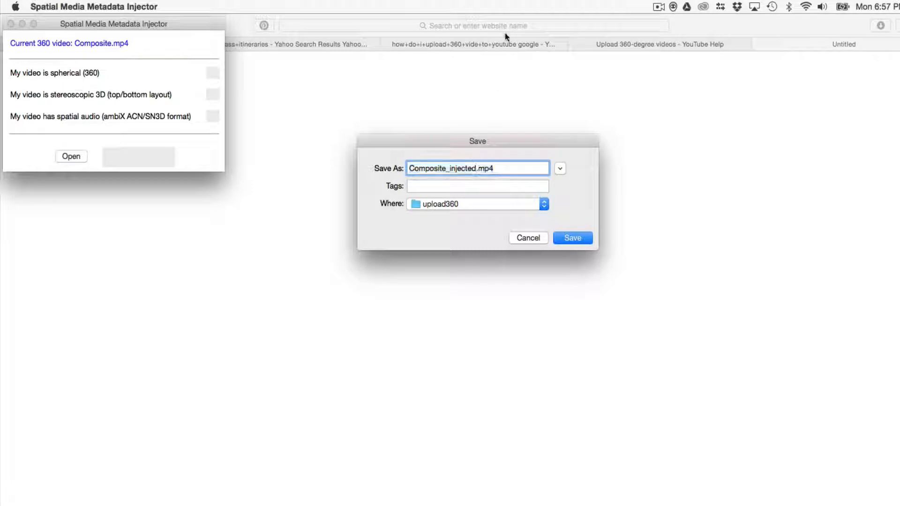
{"action": "left_click", "coordinate": [572, 237]}
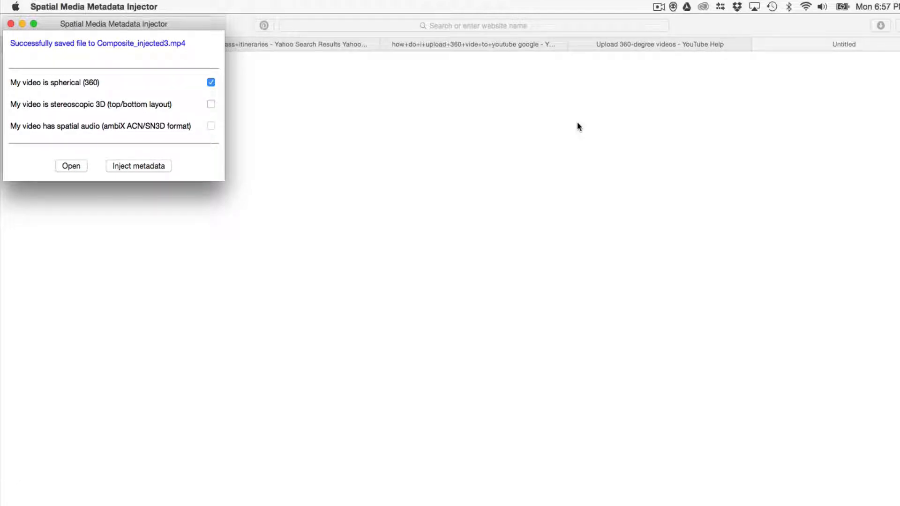
{"action": "mouse_move", "coordinate": [829, 64]}
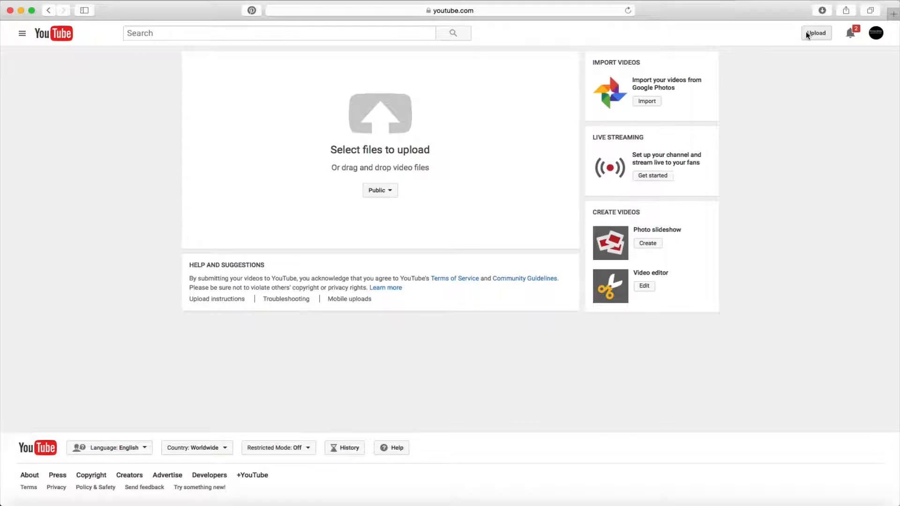
{"action": "mouse_move", "coordinate": [375, 129]}
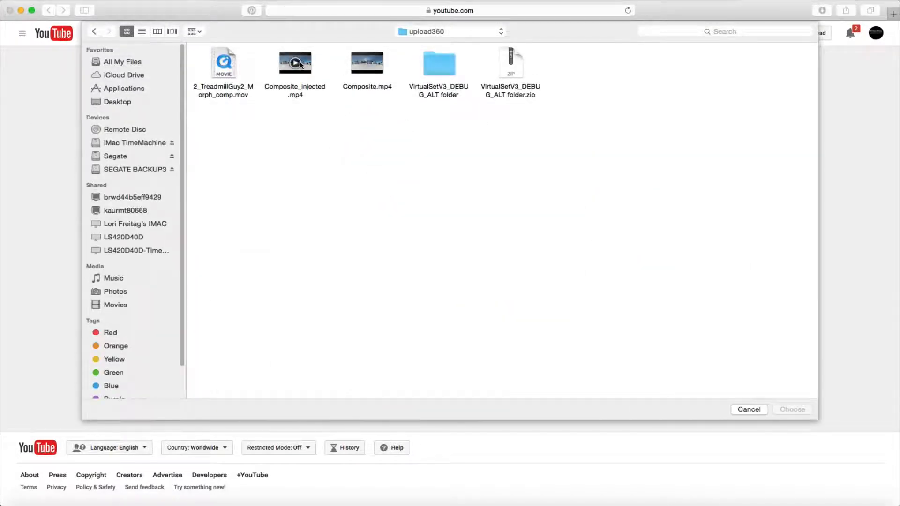
{"action": "mouse_move", "coordinate": [303, 67]}
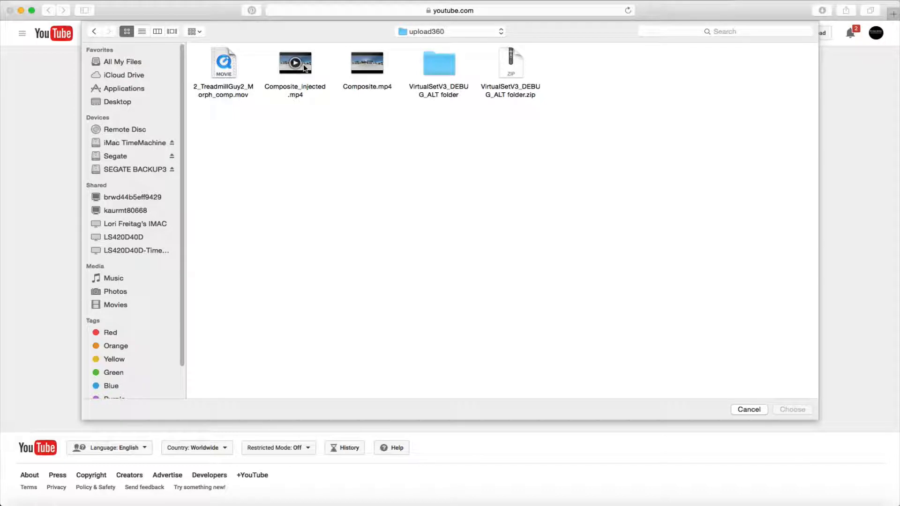
Pick Composite_injected.mp4 from the upload360 folder as the YouTube upload.
{"action": "double_click", "coordinate": [294, 63]}
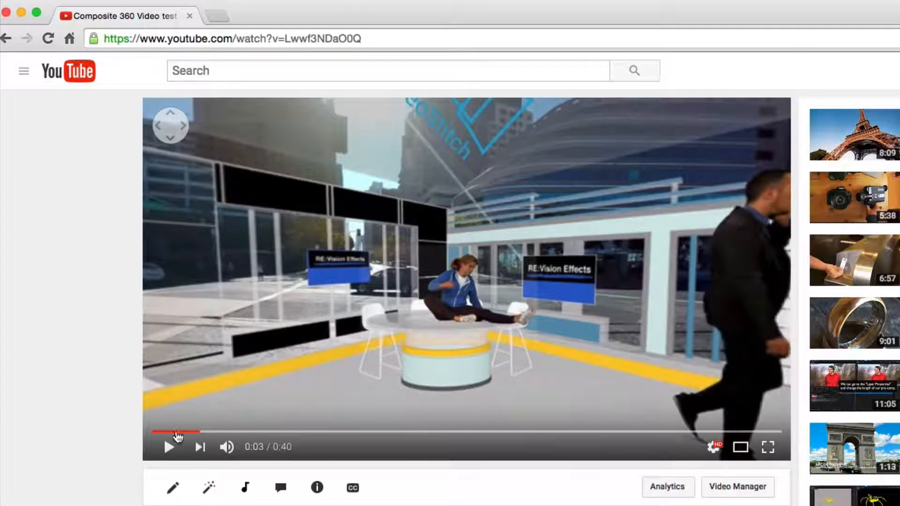
Play the uploaded Composite 360 Video test and pan the view around to the dog on the couch.
{"action": "left_click", "coordinate": [169, 447]}
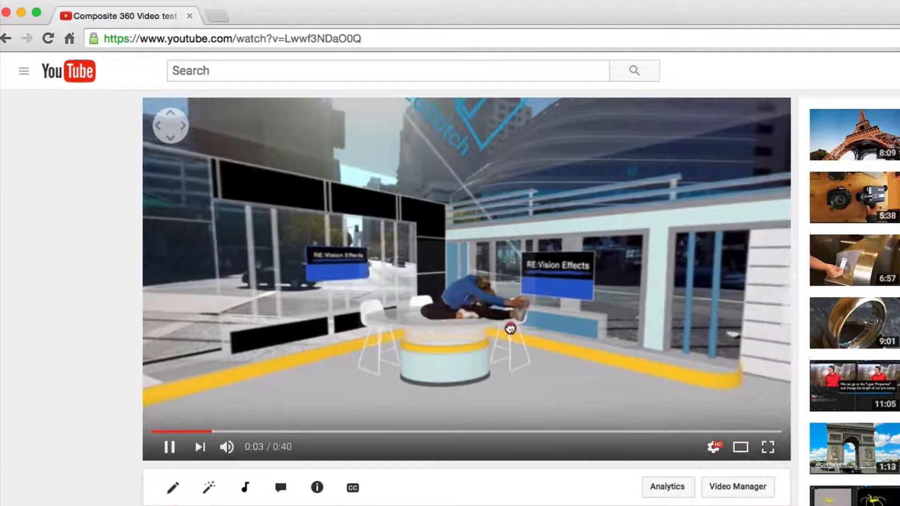
{"action": "left_click_drag", "start_coordinate": [510, 328], "coordinate": [322, 313]}
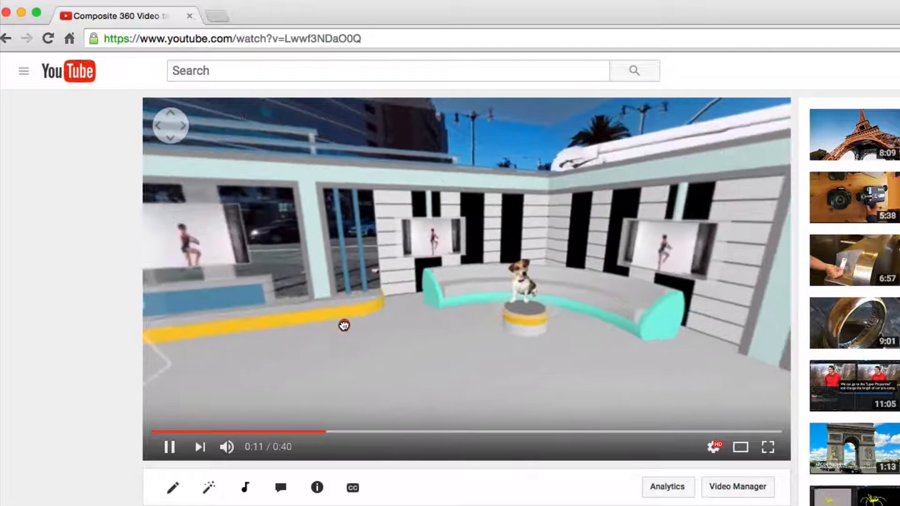
{"action": "left_click_drag", "start_coordinate": [343, 326], "coordinate": [563, 338]}
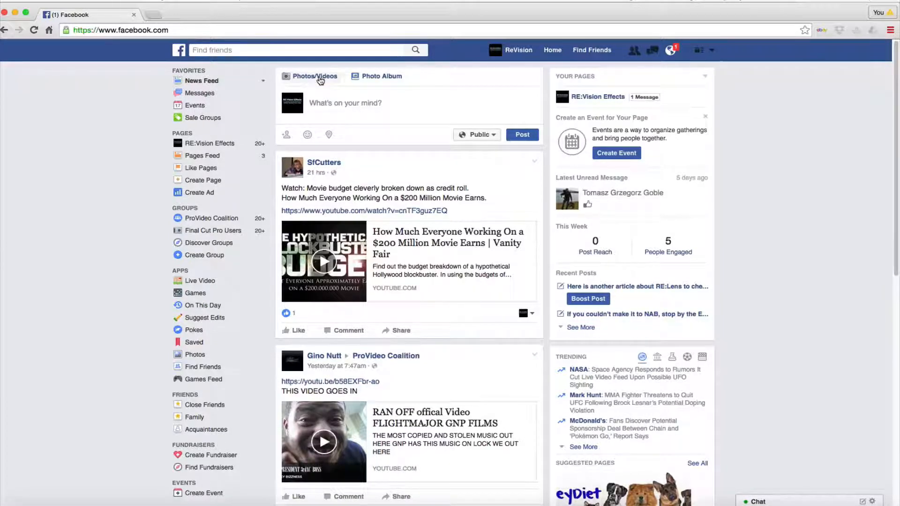
Attach Composite_injected.mp4 to the '360 Video Test' Facebook post and publish it.
{"action": "left_click", "coordinate": [314, 76]}
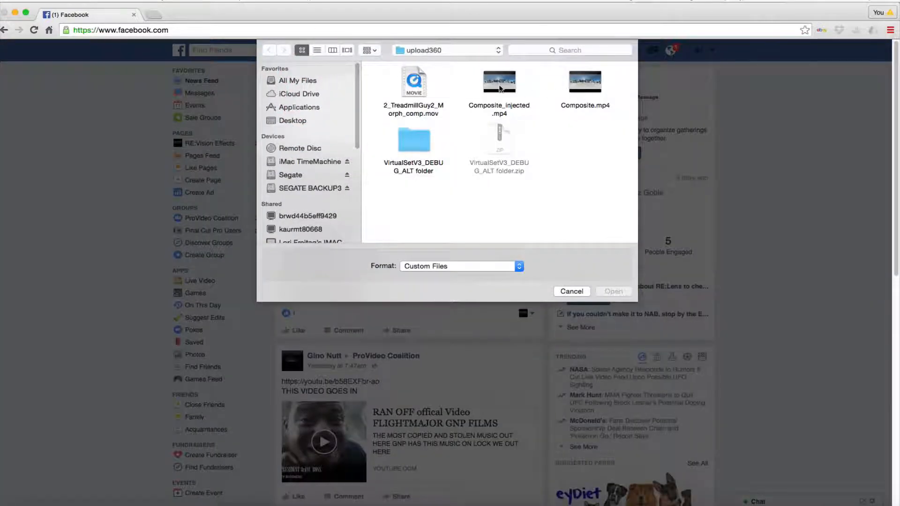
{"action": "left_click", "coordinate": [499, 81]}
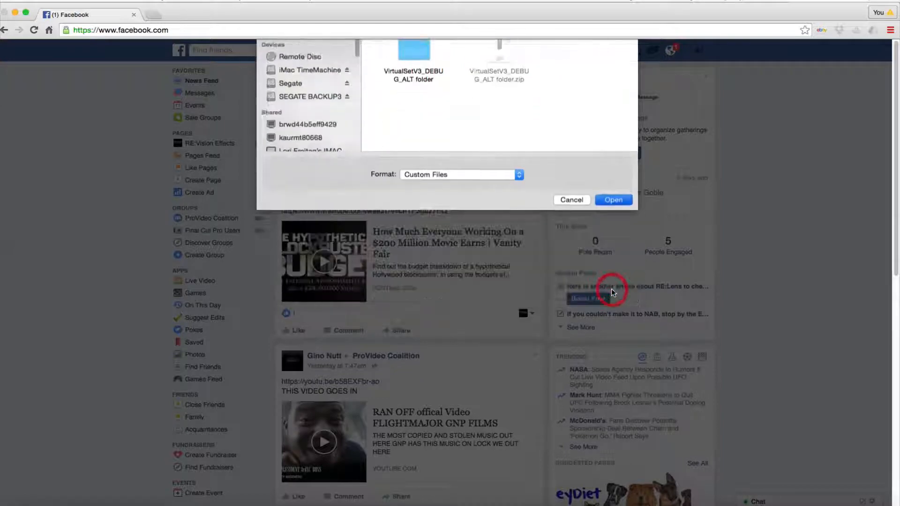
{"action": "left_click", "coordinate": [613, 200]}
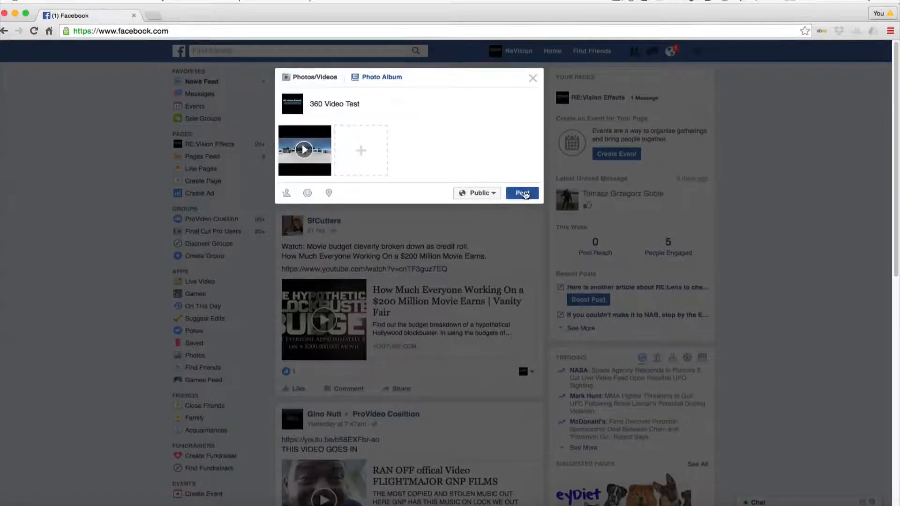
{"action": "left_click", "coordinate": [521, 193]}
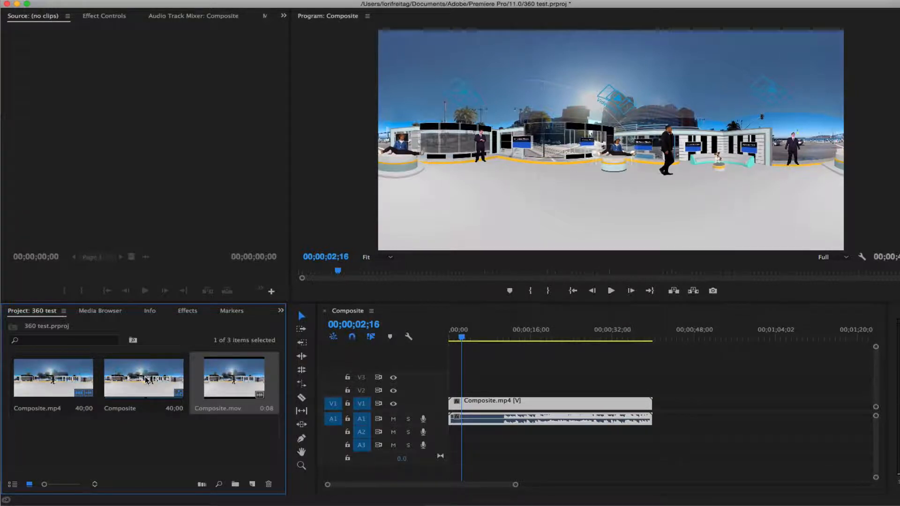
Start Export Media for the Composite sequence from the Project panel.
{"action": "right_click", "coordinate": [143, 378]}
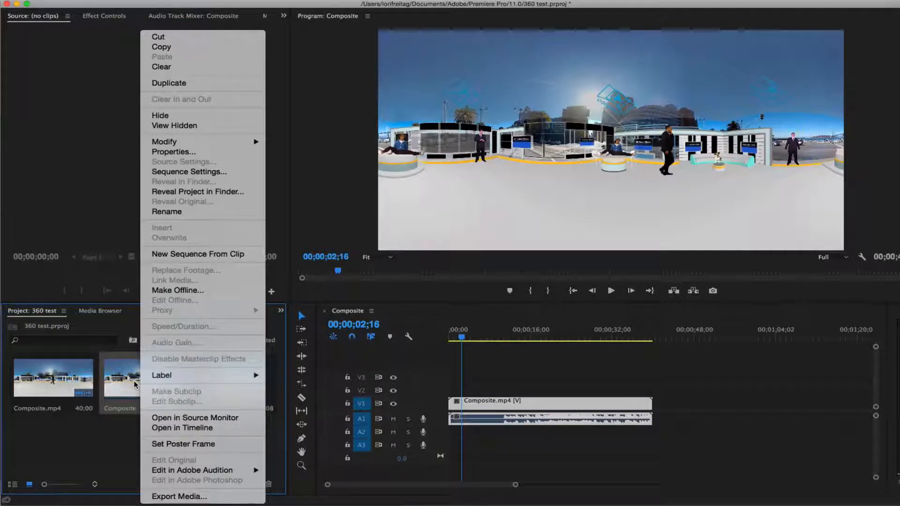
{"action": "mouse_move", "coordinate": [144, 357]}
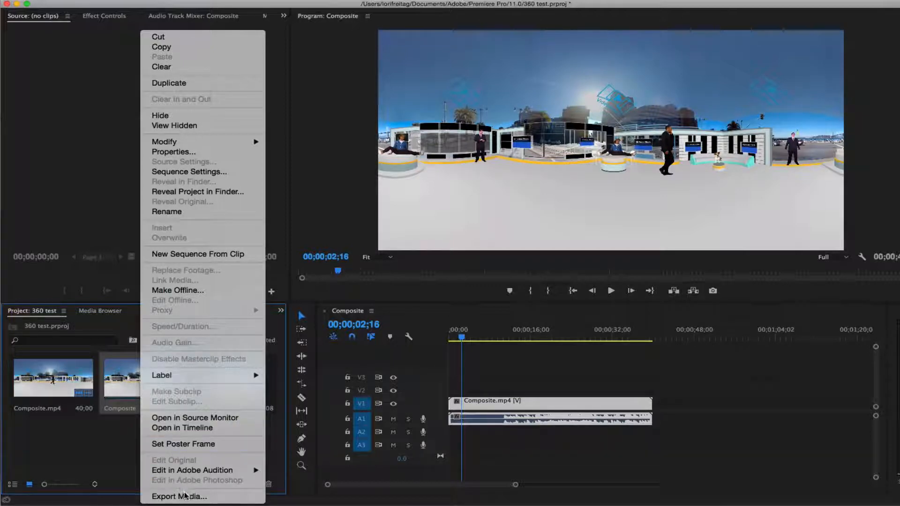
{"action": "mouse_move", "coordinate": [179, 496]}
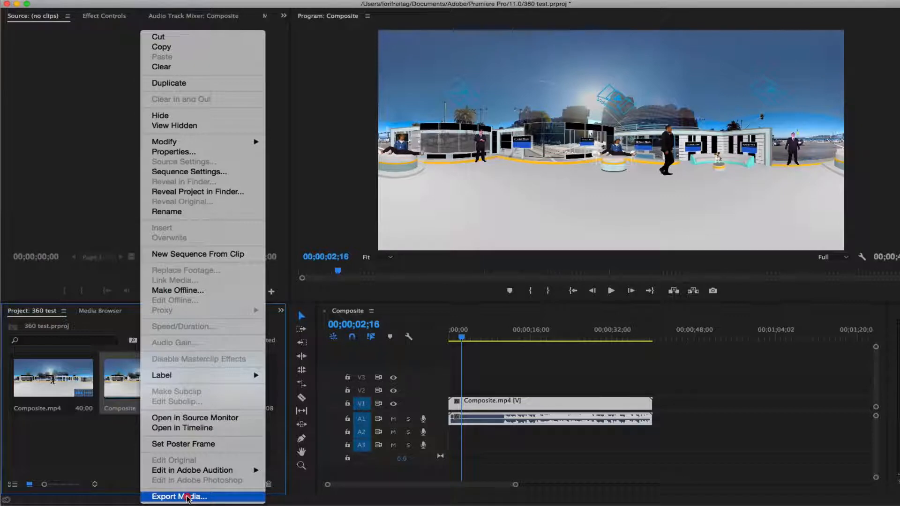
{"action": "left_click", "coordinate": [181, 496]}
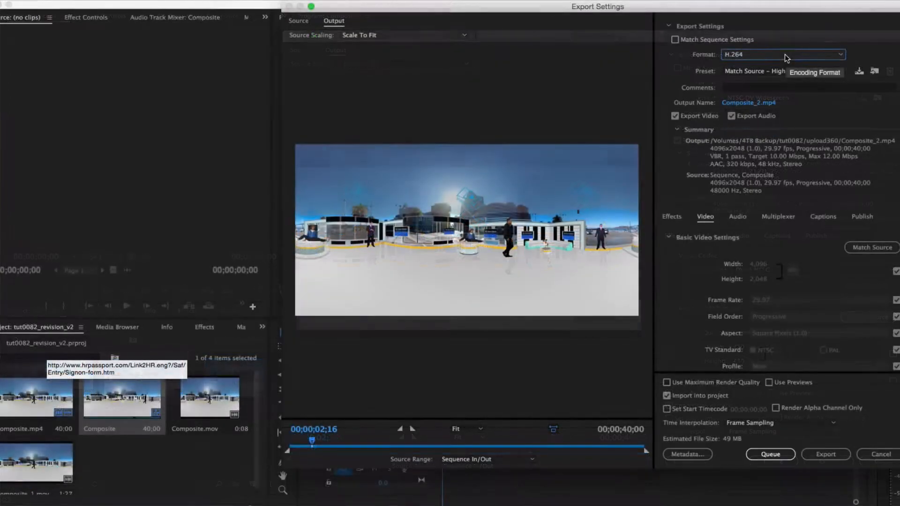
Select H.264 from the Format list in Export Settings.
{"action": "left_click", "coordinate": [782, 54]}
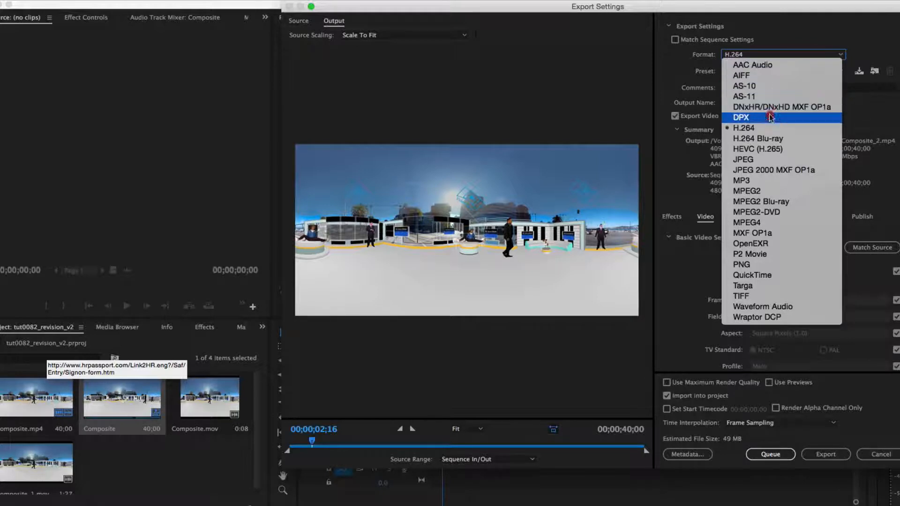
{"action": "mouse_move", "coordinate": [764, 128]}
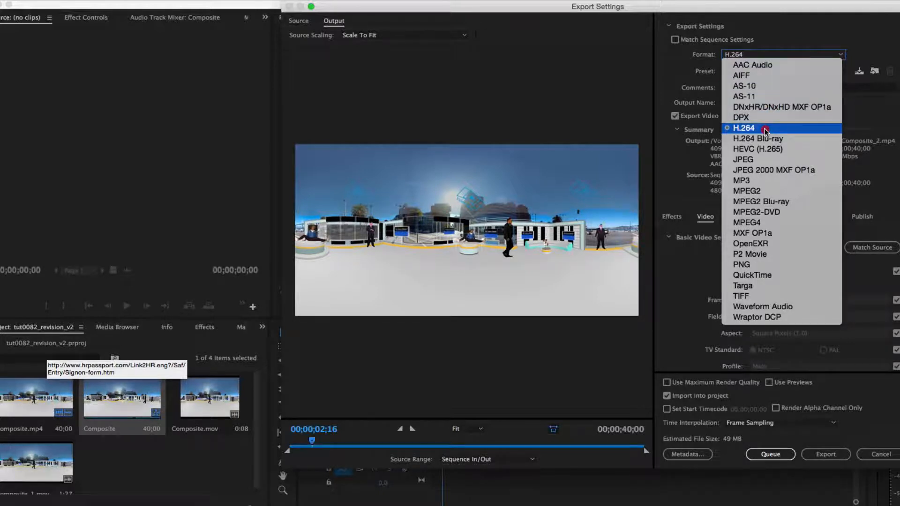
{"action": "mouse_move", "coordinate": [760, 149]}
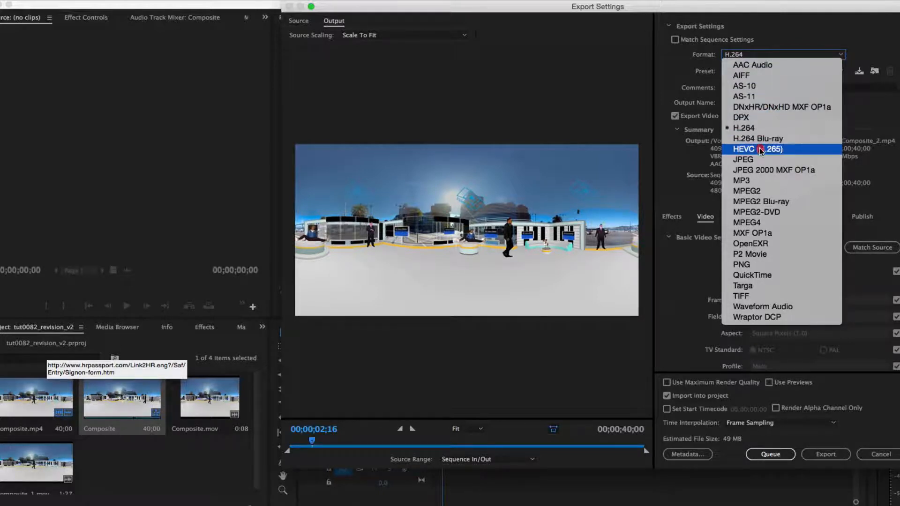
{"action": "mouse_move", "coordinate": [740, 264]}
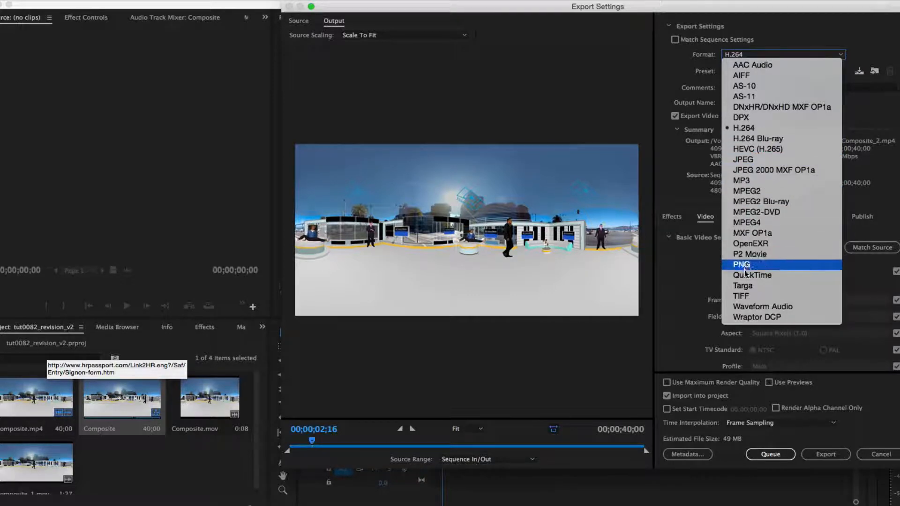
{"action": "mouse_move", "coordinate": [752, 275]}
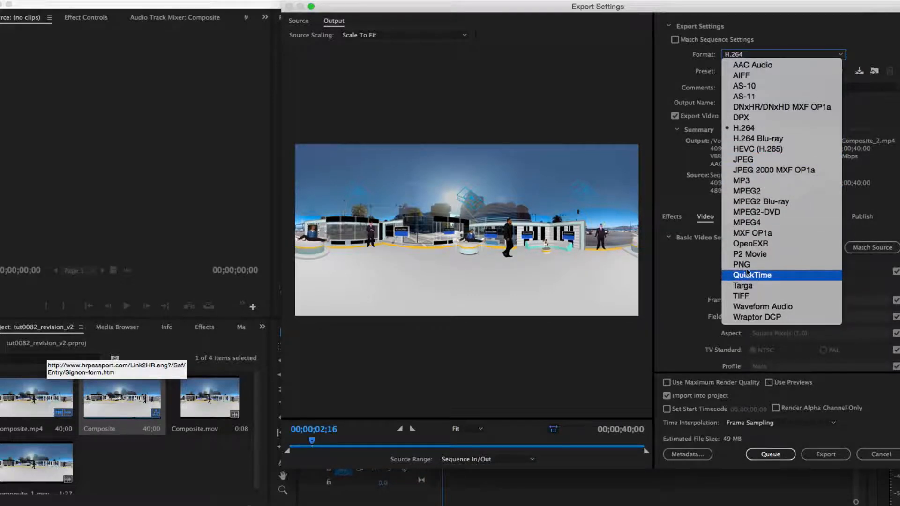
{"action": "mouse_move", "coordinate": [757, 128]}
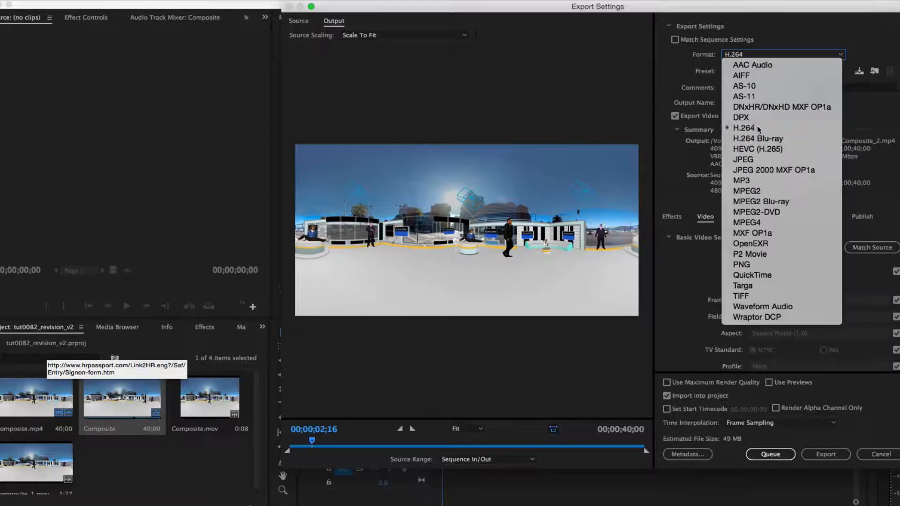
{"action": "left_click", "coordinate": [743, 127]}
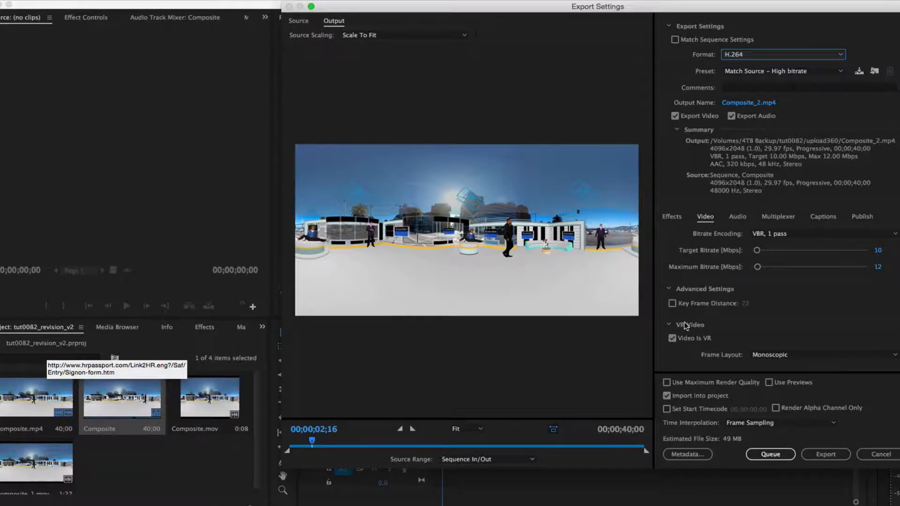
{"action": "mouse_move", "coordinate": [714, 350]}
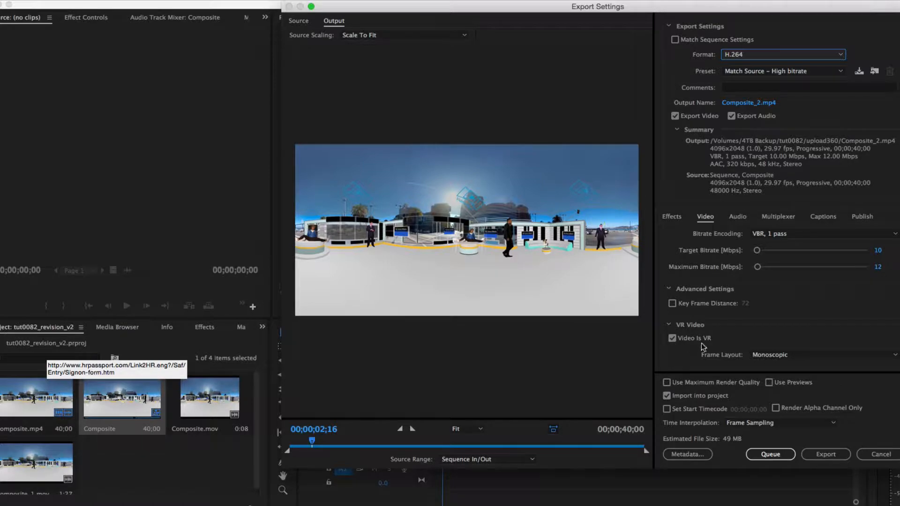
{"action": "mouse_move", "coordinate": [826, 454]}
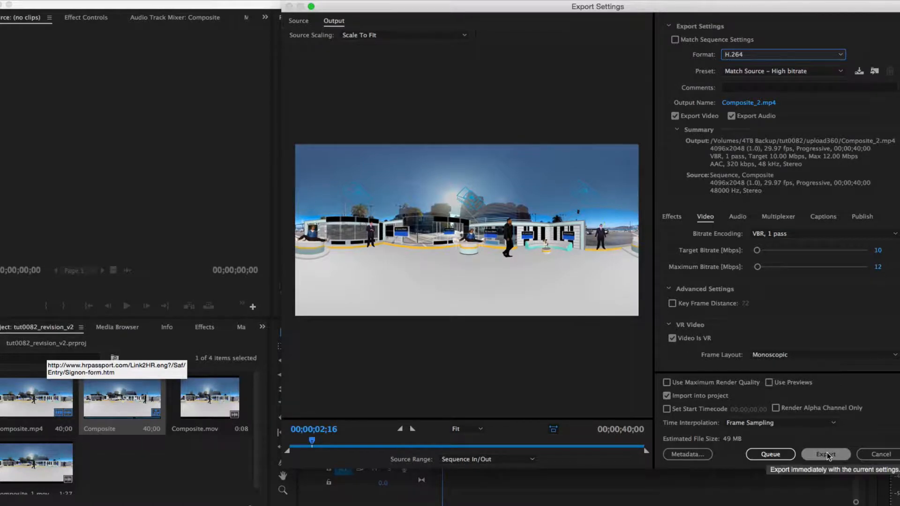
Start the export with Video Is VR enabled and Monoscopic frame layout.
{"action": "left_click", "coordinate": [825, 454]}
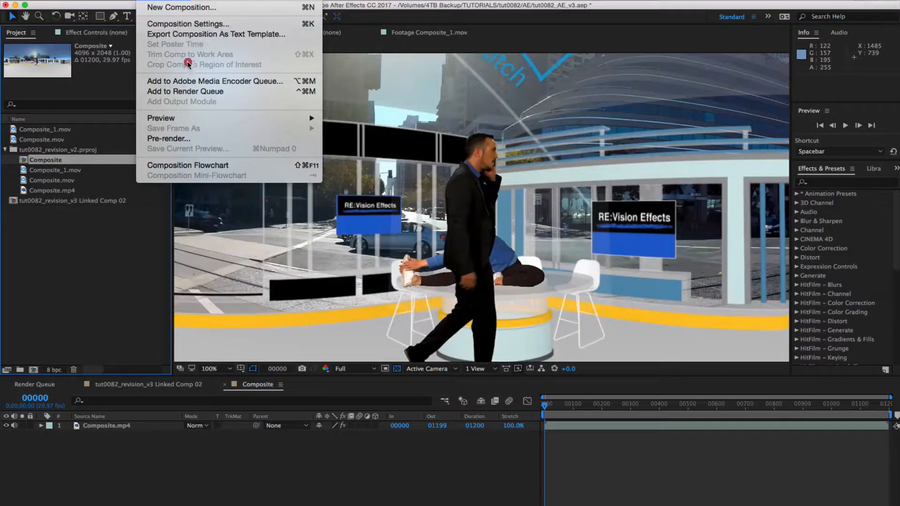
{"action": "mouse_move", "coordinate": [214, 81]}
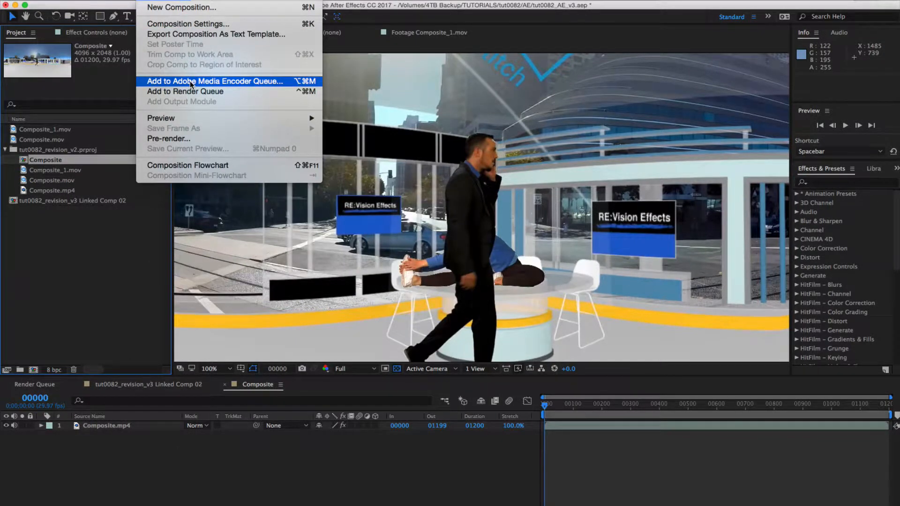
Add the Composite composition to the Adobe Media Encoder queue.
{"action": "left_click", "coordinate": [214, 81]}
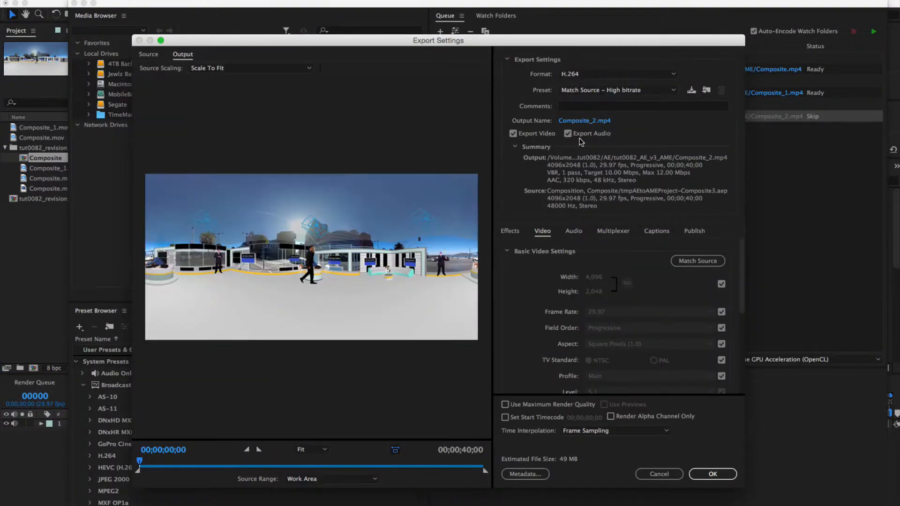
Choose H.264 as the export format for the queued Composite_2.mp4.
{"action": "left_click", "coordinate": [617, 74]}
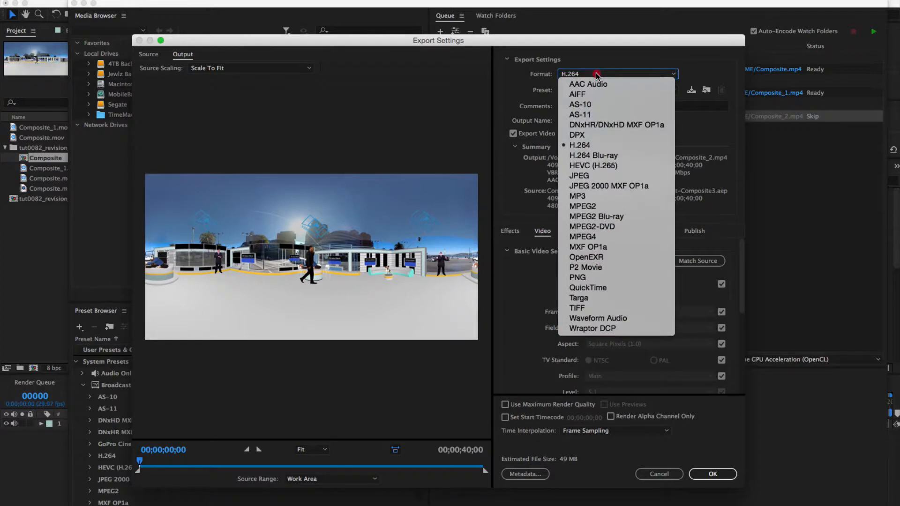
{"action": "mouse_move", "coordinate": [579, 144]}
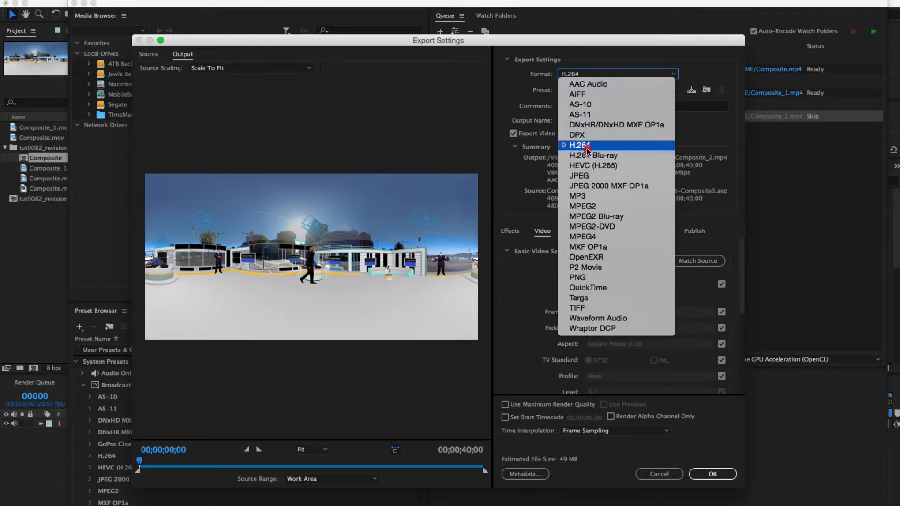
{"action": "left_click", "coordinate": [580, 145]}
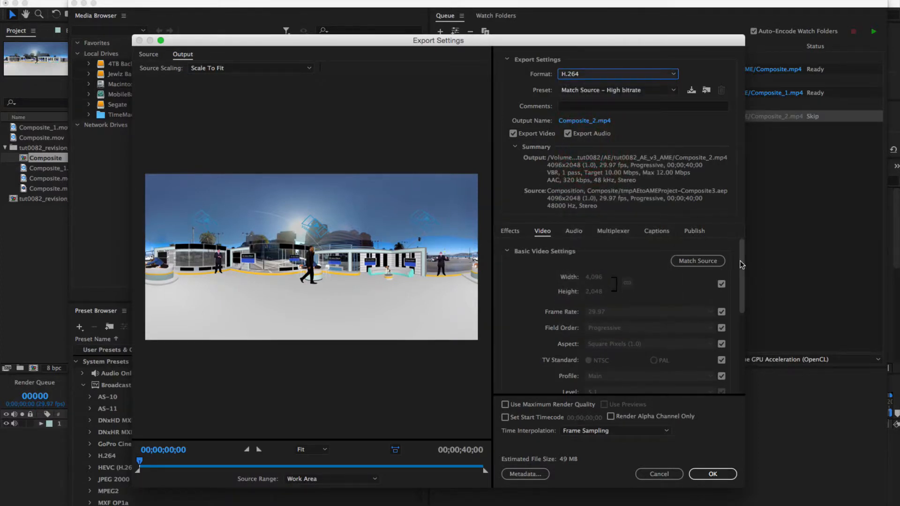